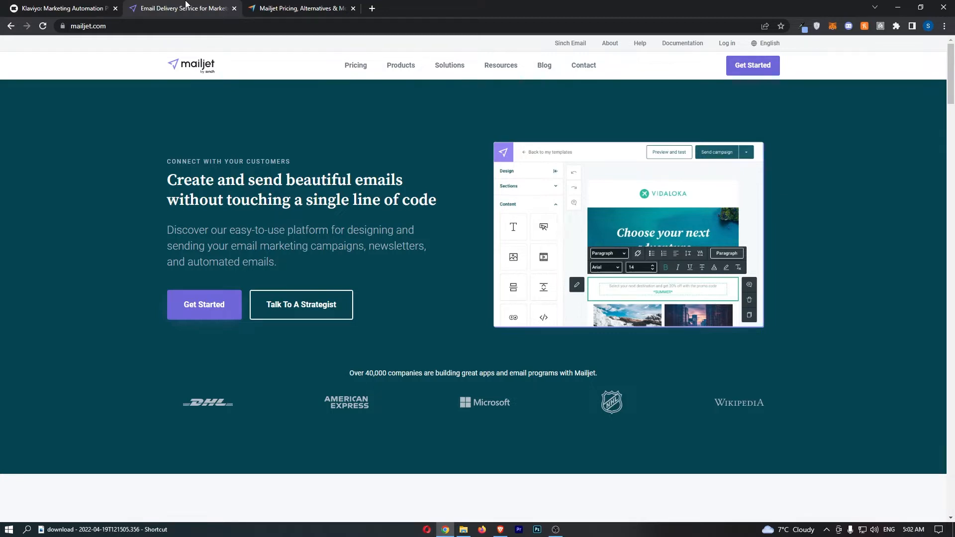
# Step: Switch to the Mailjet tab to show its product menu of email marketing, API and deliverability
pyautogui.click(60, 8)
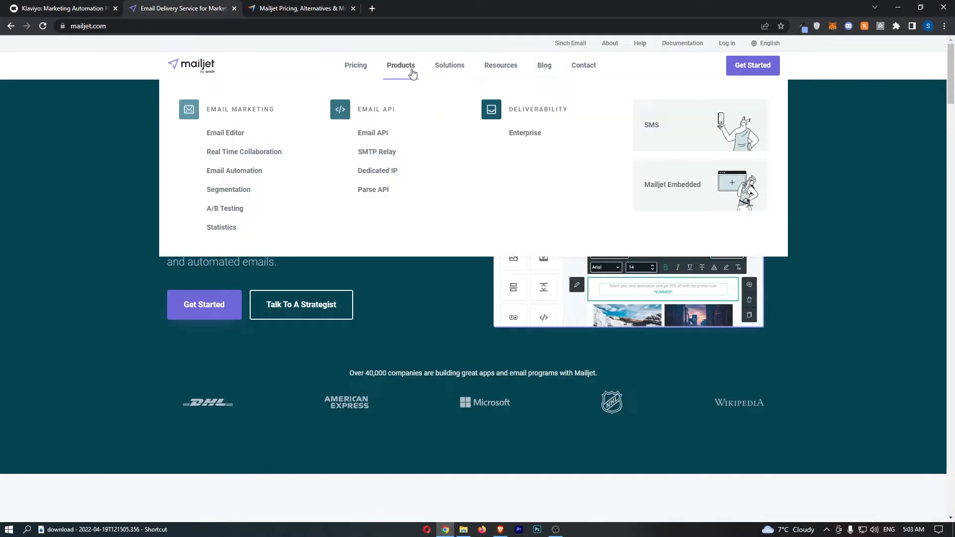
# Step: Open Mailjet's SMS API page and Klaviyo's SMS marketing page, scrolling through both, including Zapier automation
pyautogui.click(60, 8)
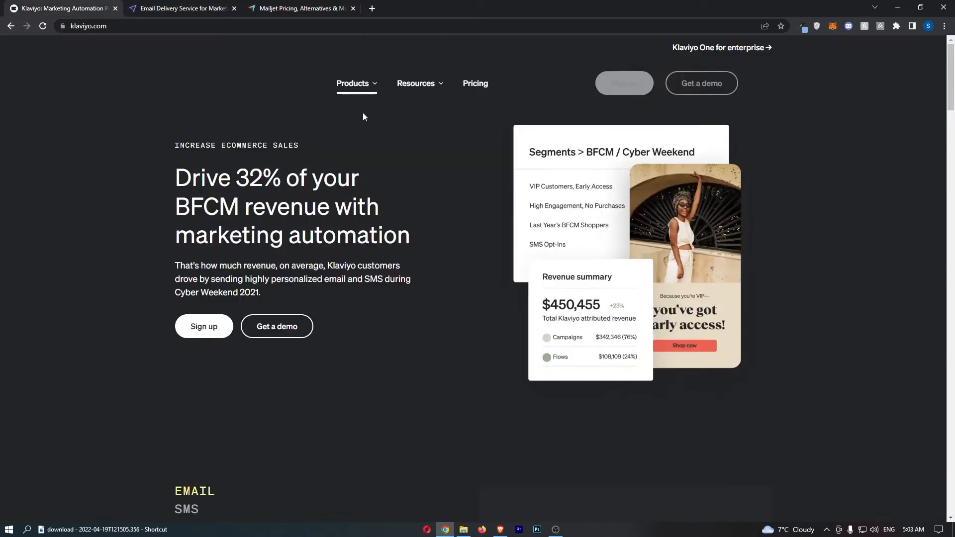
pyautogui.click(352, 84)
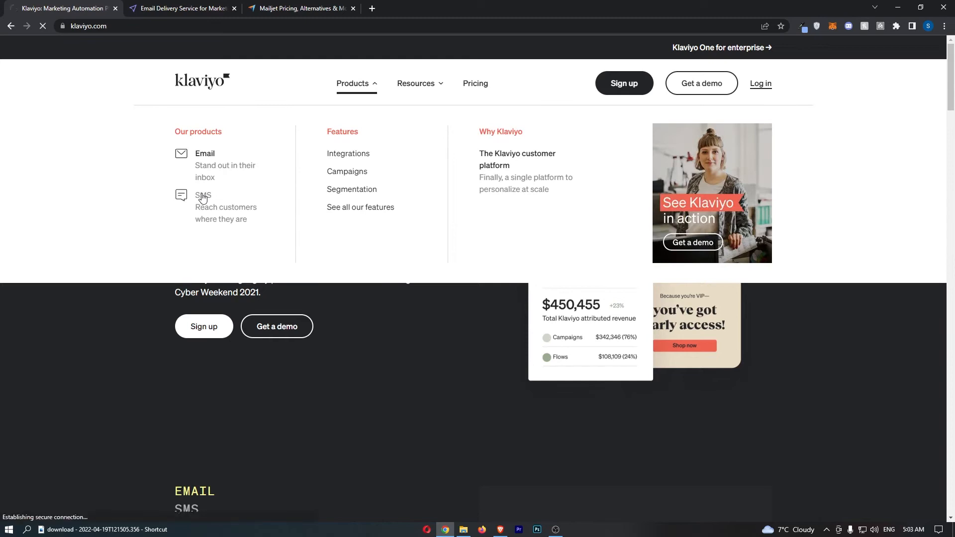
pyautogui.click(180, 8)
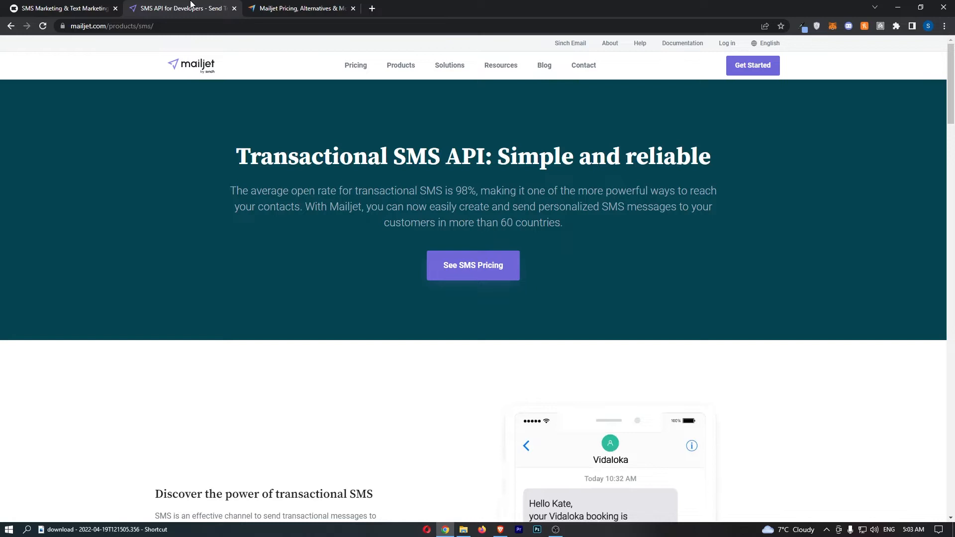
pyautogui.scroll(-3)
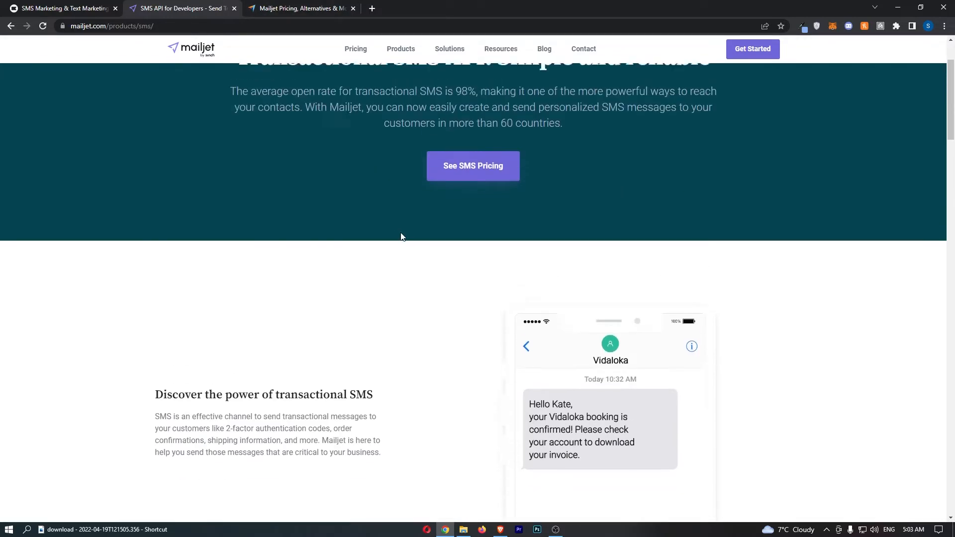
pyautogui.scroll(-3)
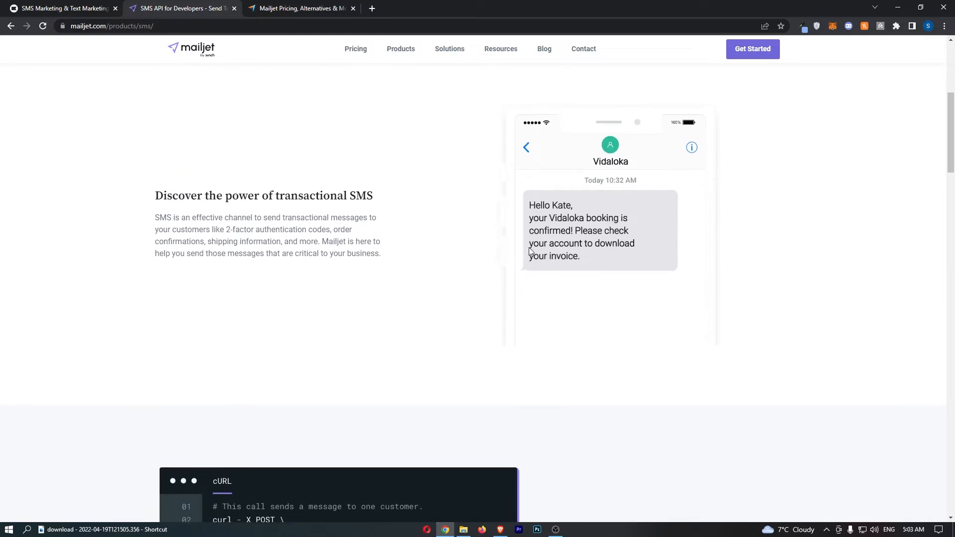
pyautogui.moveTo(589, 262)
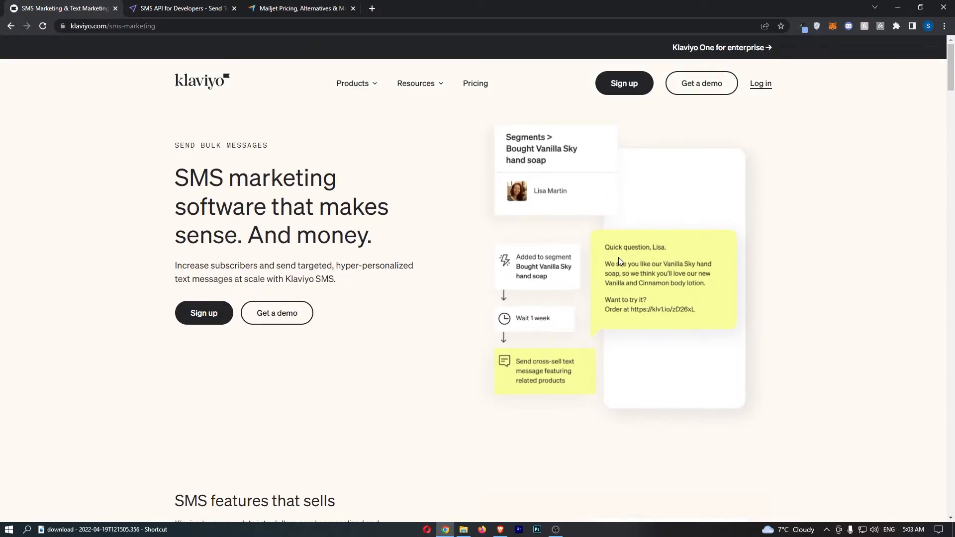
pyautogui.moveTo(692, 271)
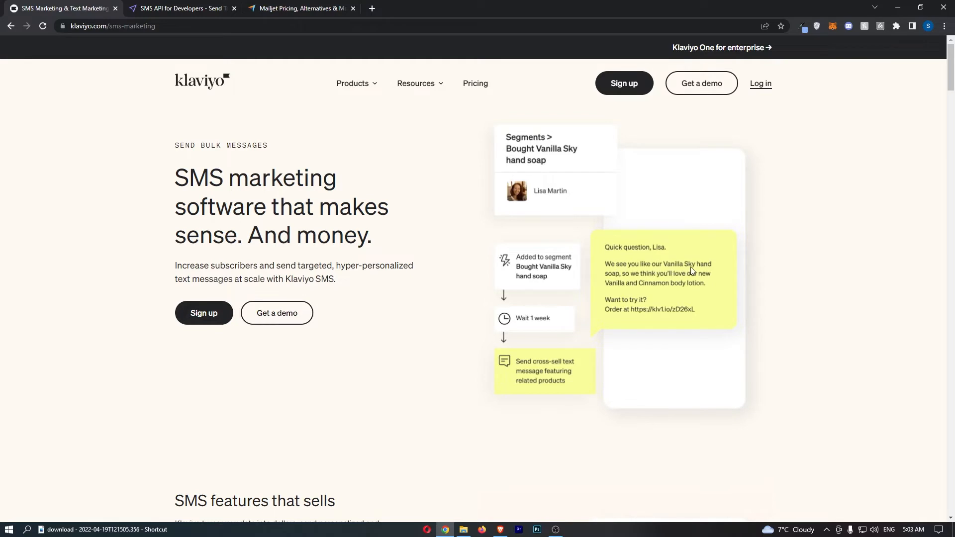
pyautogui.moveTo(698, 283)
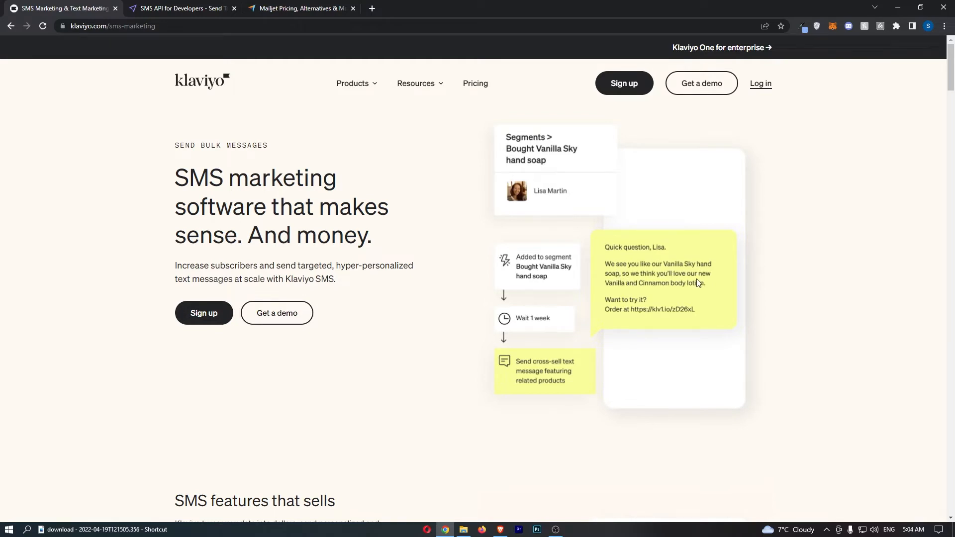
pyautogui.moveTo(675, 299)
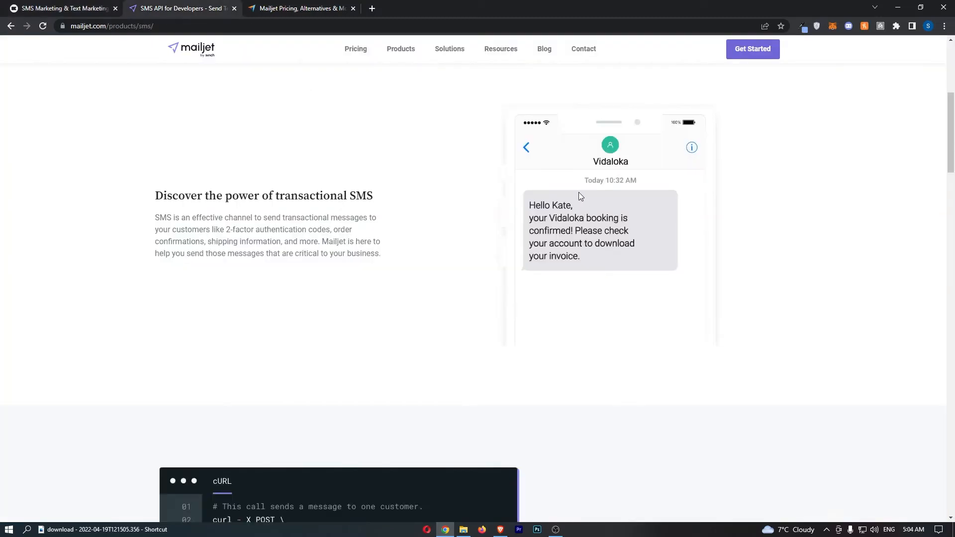
pyautogui.scroll(3)
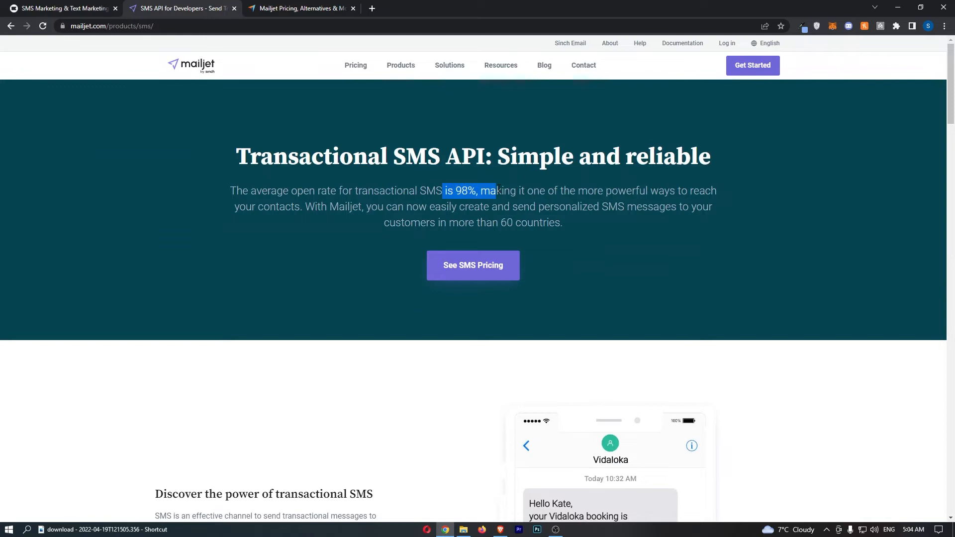
pyautogui.scroll(-3)
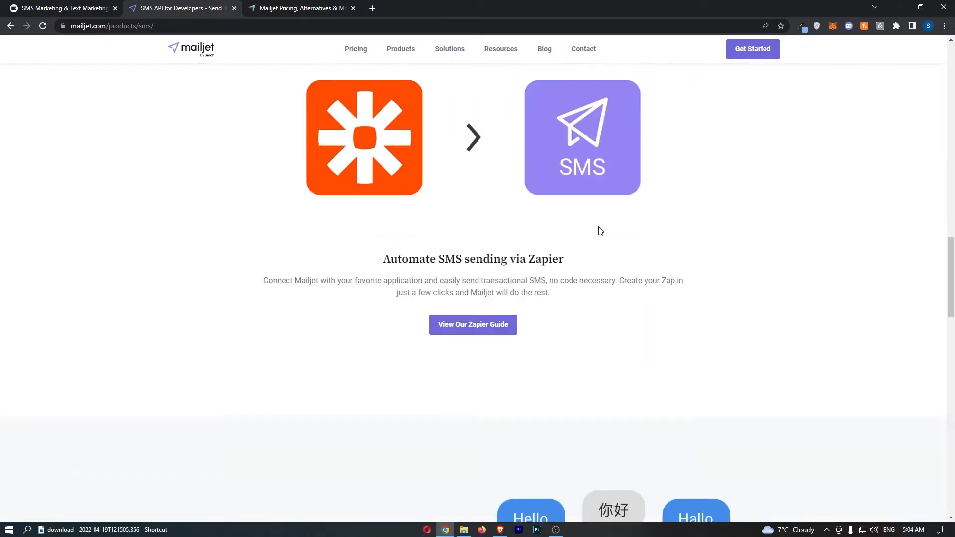
pyautogui.scroll(-3)
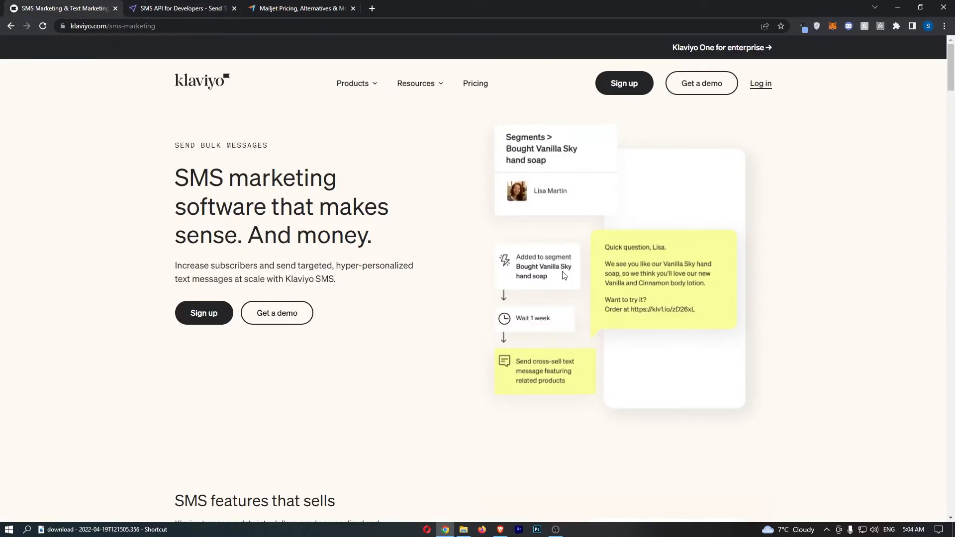
# Step: Scroll Klaviyo's SMS page down to its 'Text their number' signup options
pyautogui.scroll(-3)
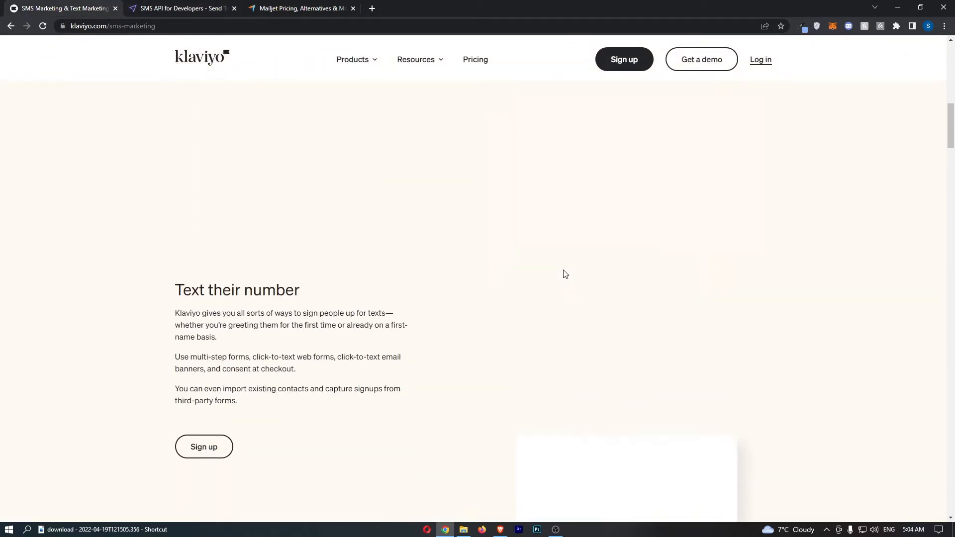
pyautogui.scroll(-3)
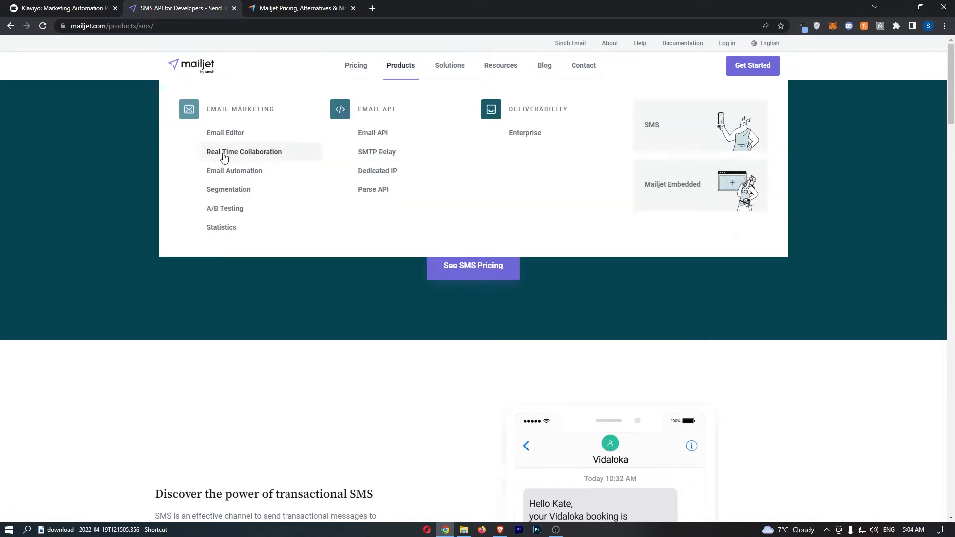
pyautogui.moveTo(234, 136)
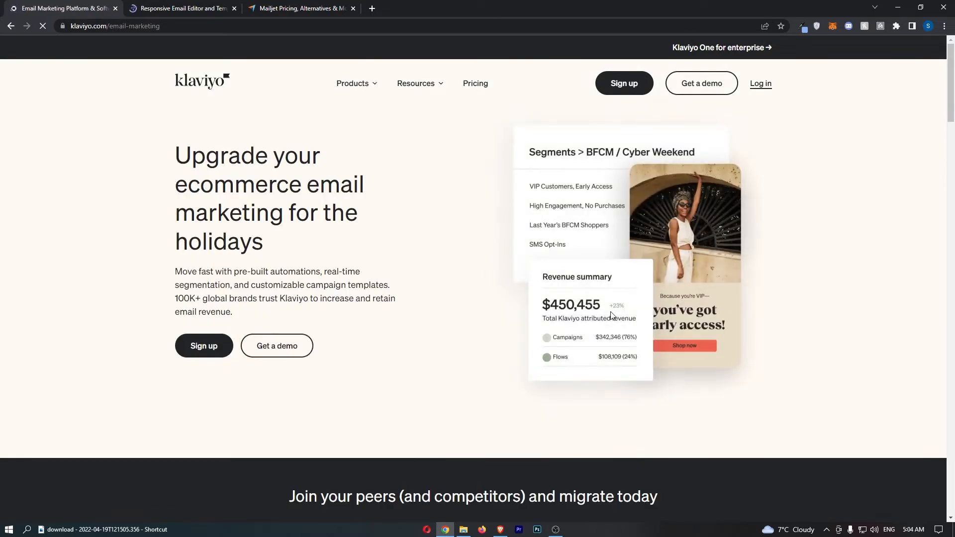
pyautogui.click(182, 8)
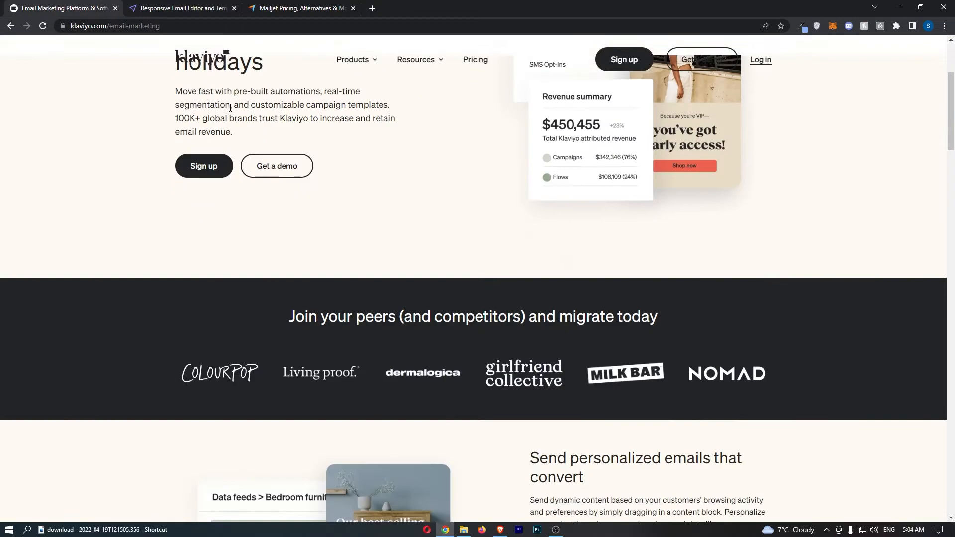
pyautogui.scroll(-3)
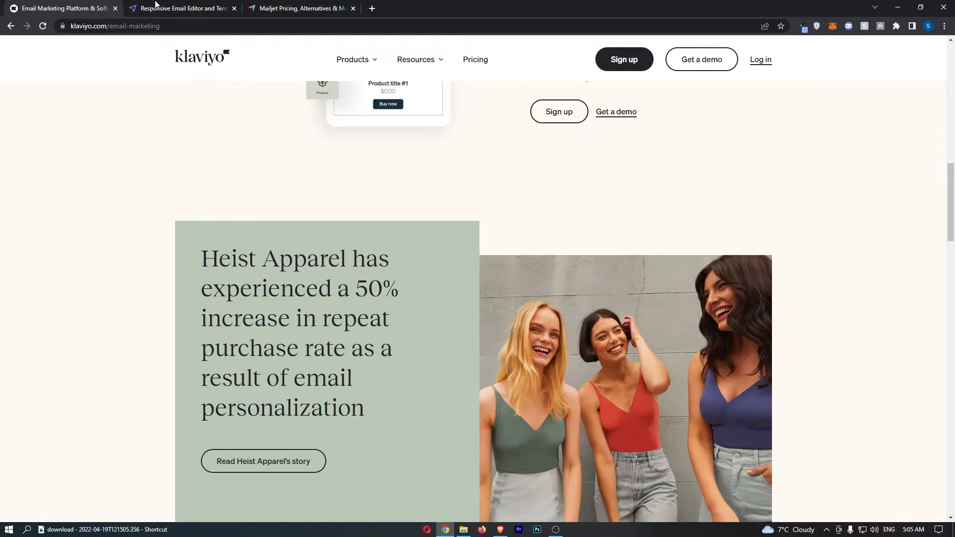
pyautogui.click(179, 8)
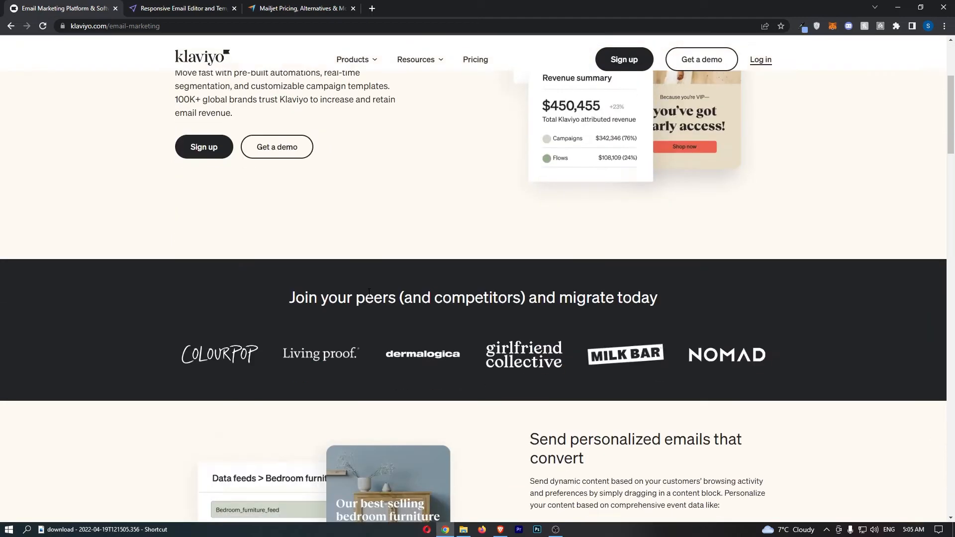
pyautogui.scroll(-3)
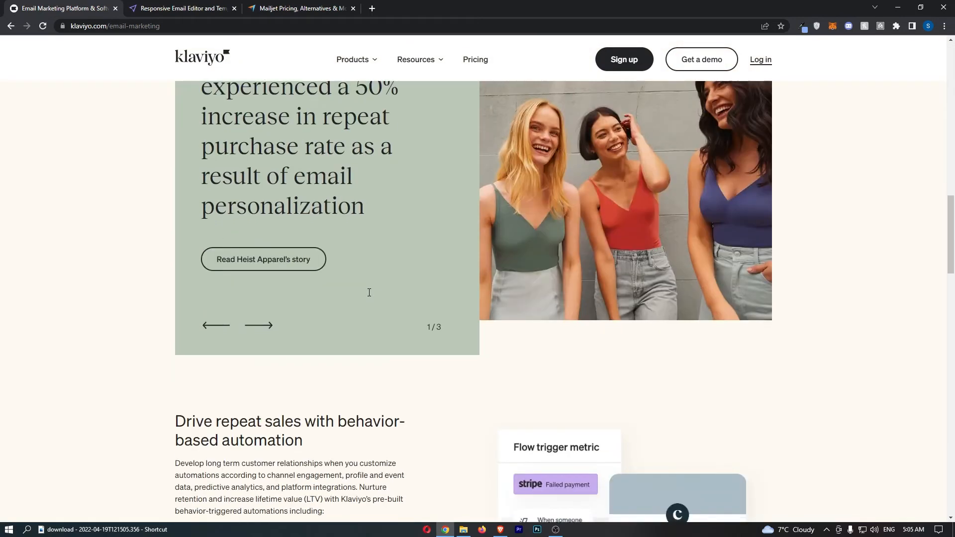
pyautogui.scroll(-3)
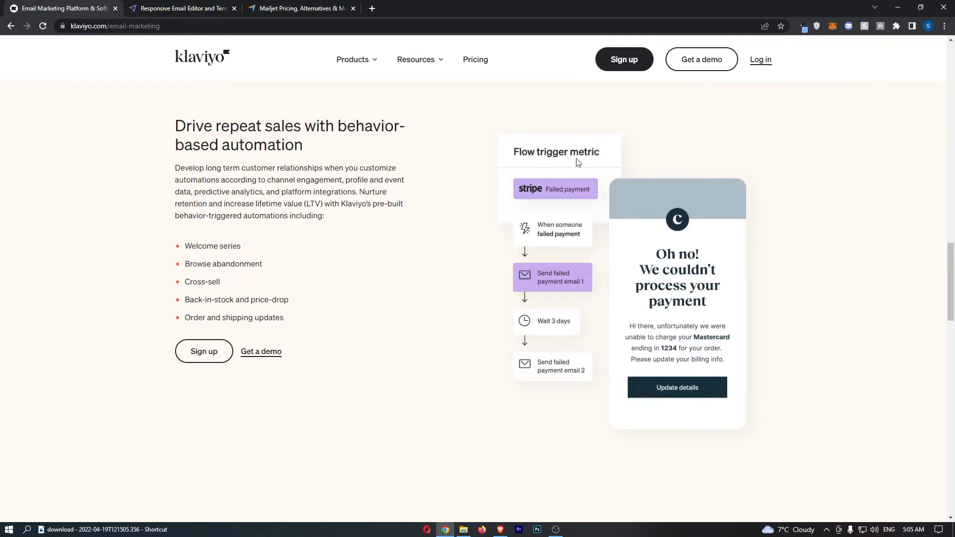
pyautogui.moveTo(557, 248)
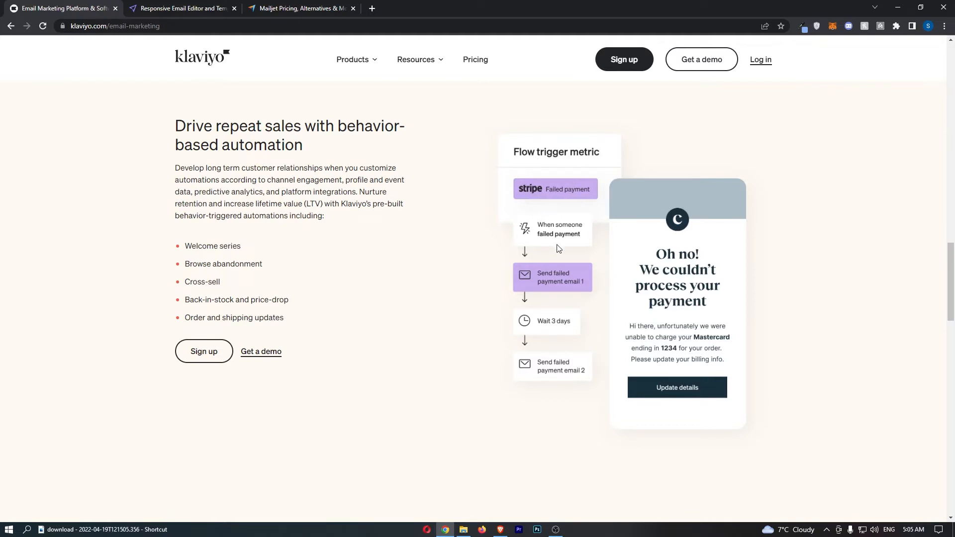
pyautogui.moveTo(545, 276)
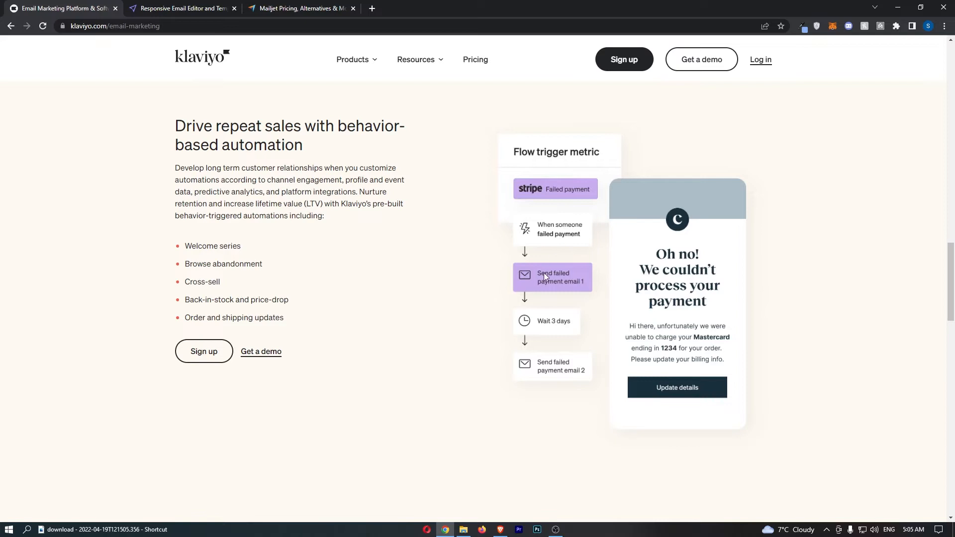
pyautogui.moveTo(568, 299)
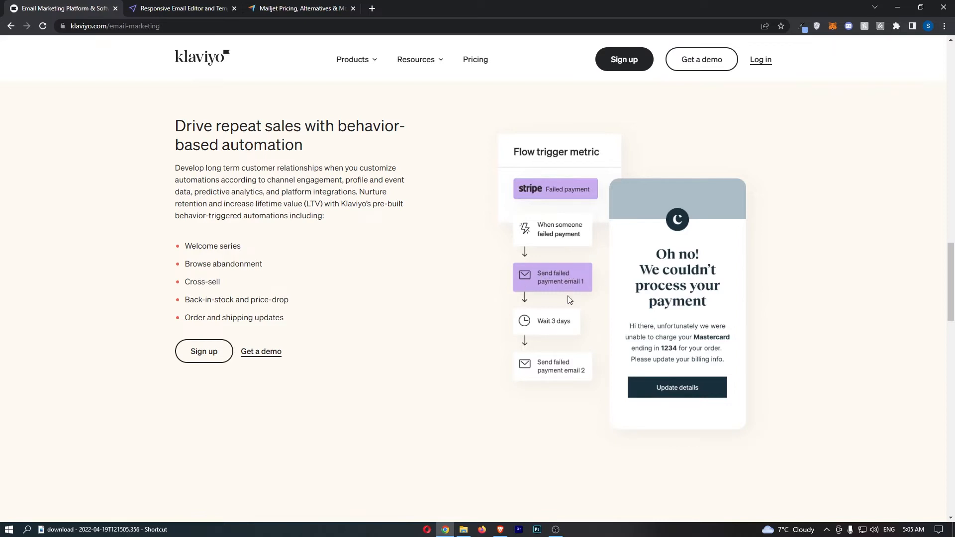
pyautogui.moveTo(578, 381)
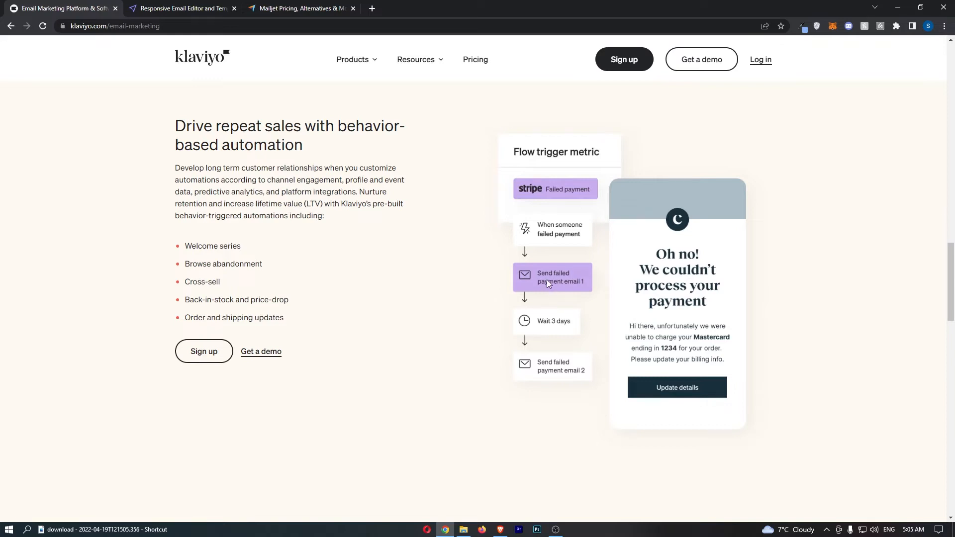
pyautogui.moveTo(550, 273)
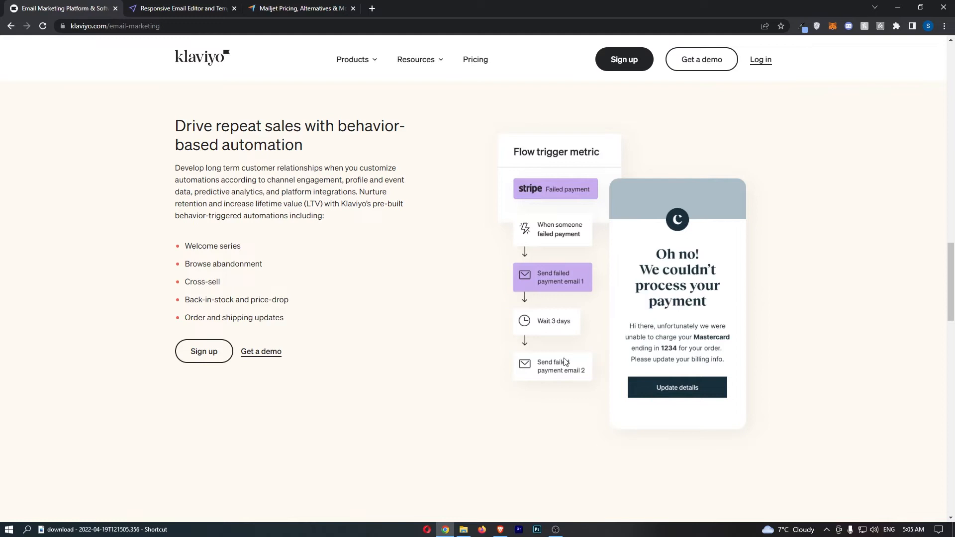
pyautogui.click(180, 8)
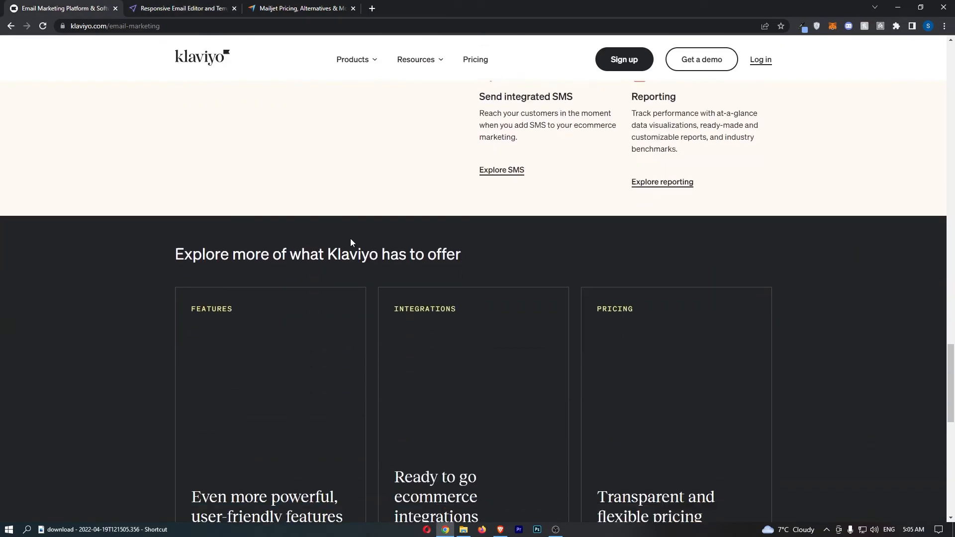
pyautogui.scroll(3)
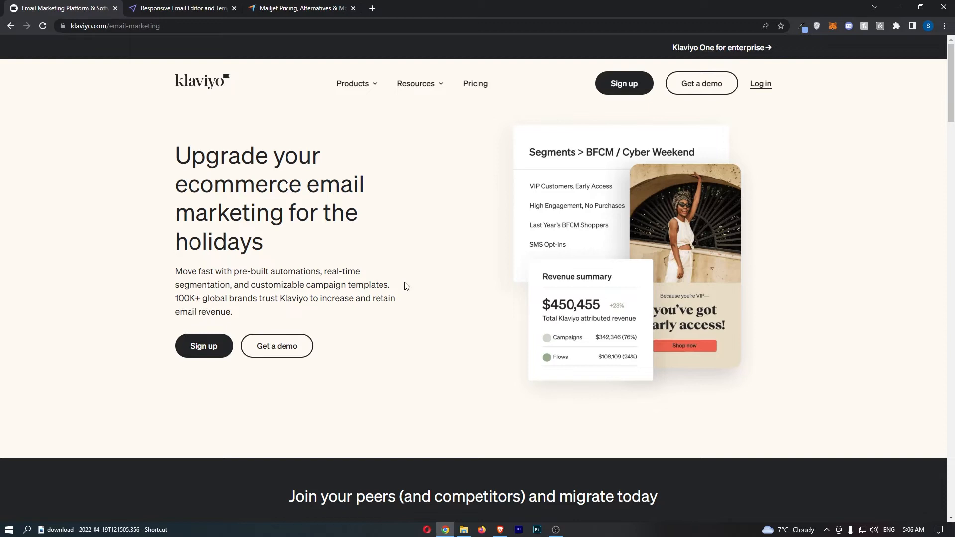
pyautogui.click(298, 8)
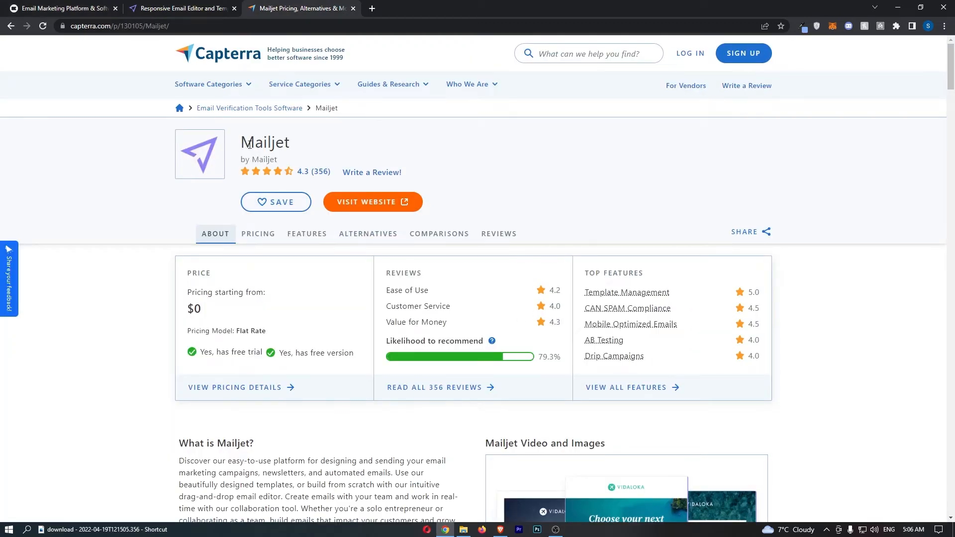
pyautogui.doubleClick(265, 142)
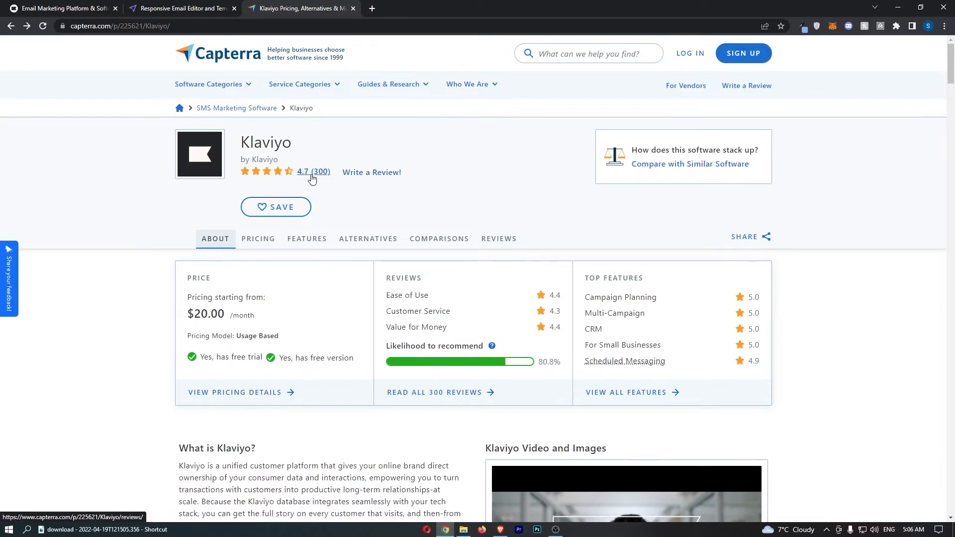
pyautogui.moveTo(502, 195)
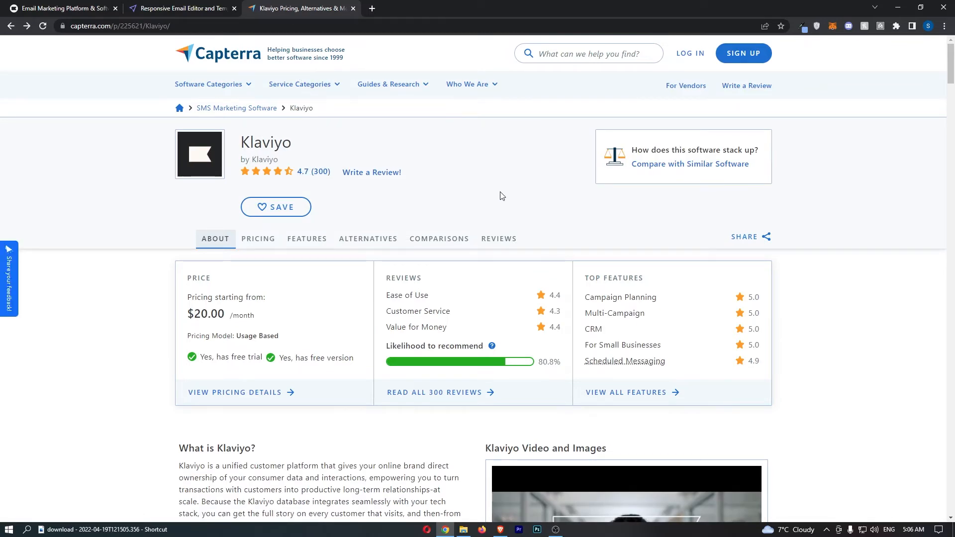
pyautogui.click(499, 238)
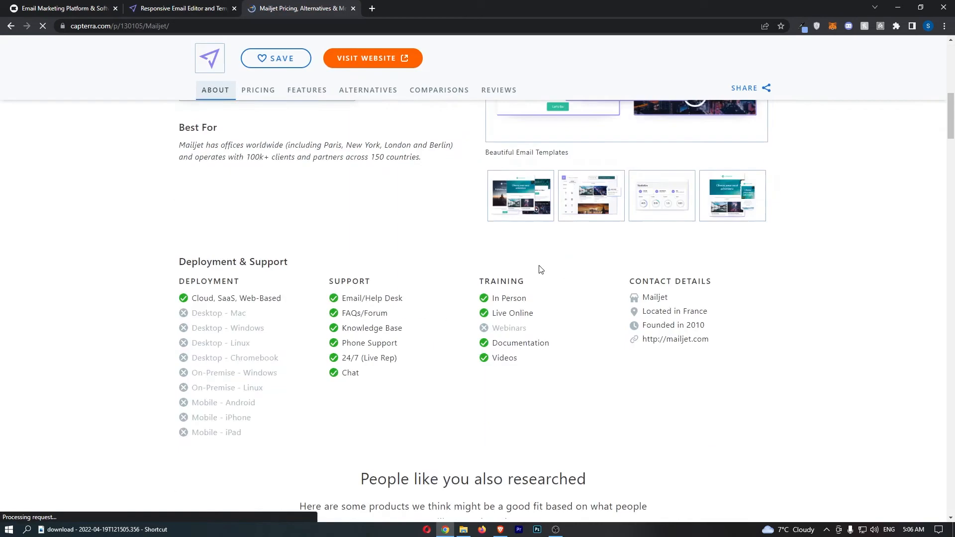
pyautogui.click(499, 90)
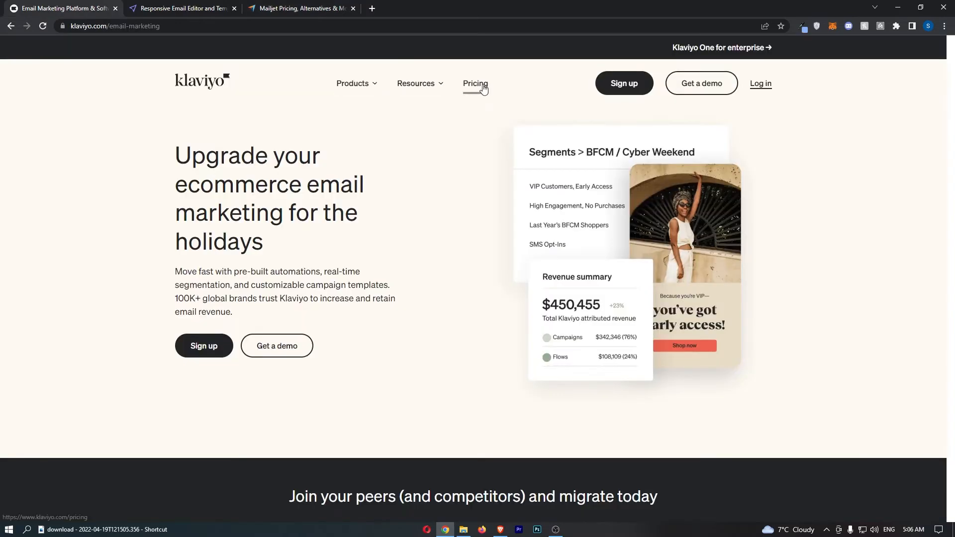
# Step: Open both pricing pages and highlight Klaviyo's Free plan 0–250 contacts limit and SMS credits
pyautogui.click(181, 8)
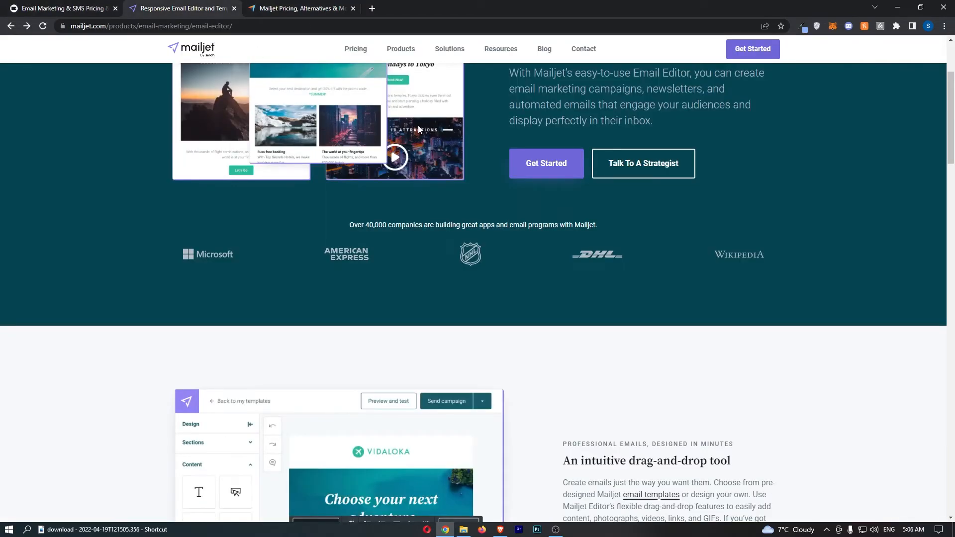
pyautogui.click(356, 49)
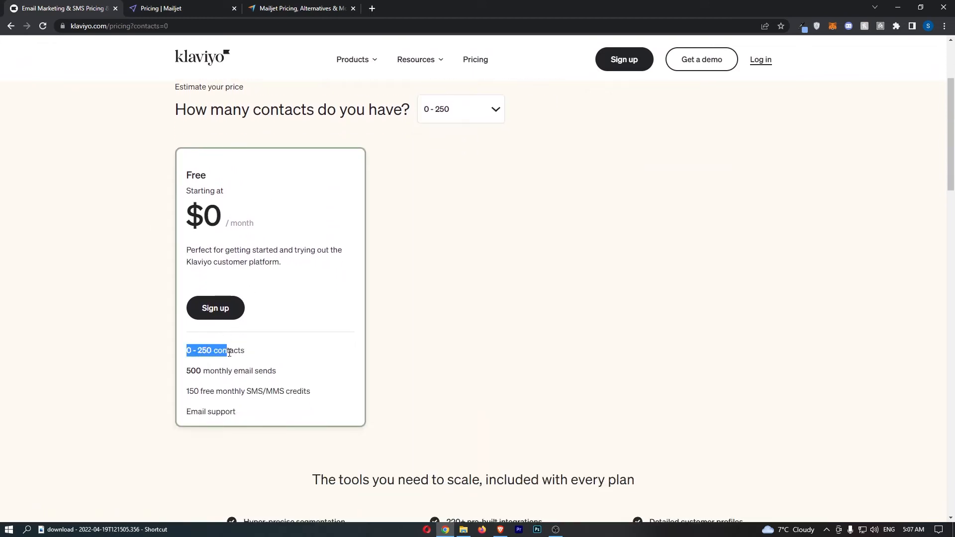
pyautogui.moveTo(225, 351); pyautogui.dragTo(246, 350)
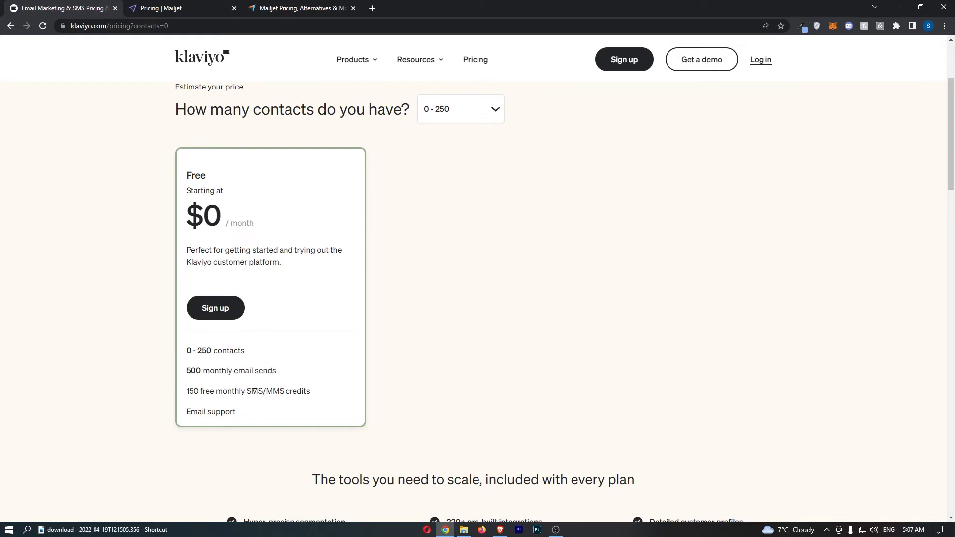
pyautogui.doubleClick(254, 391)
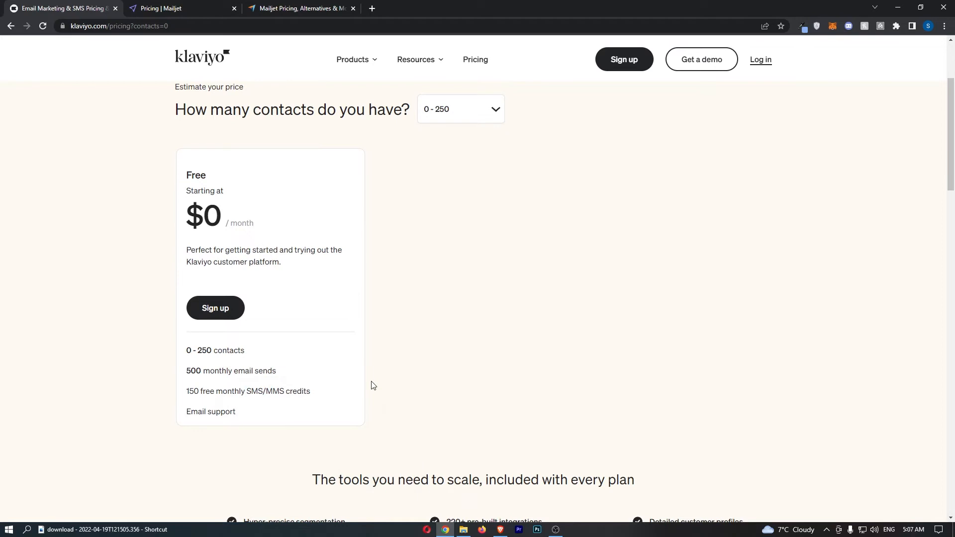
pyautogui.click(177, 7)
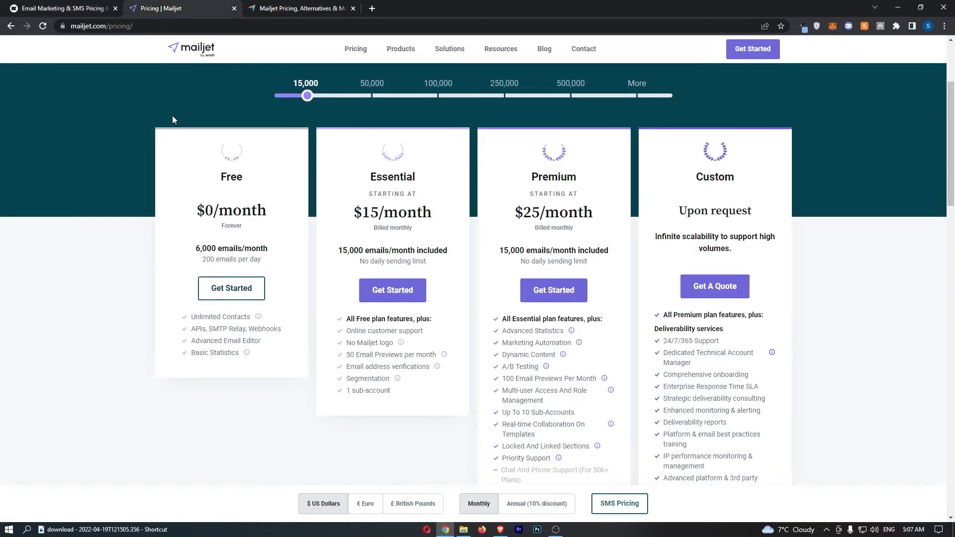
pyautogui.moveTo(220, 114)
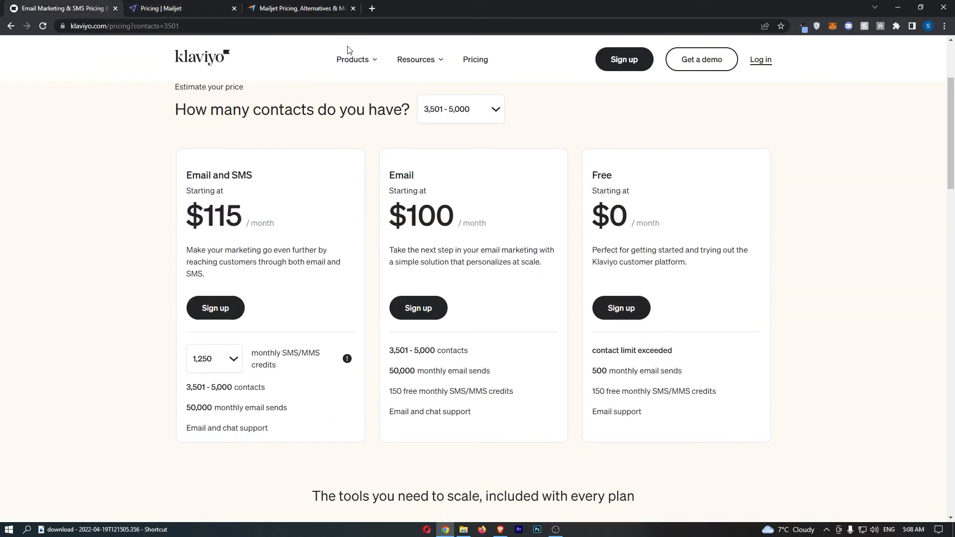
pyautogui.moveTo(213, 111)
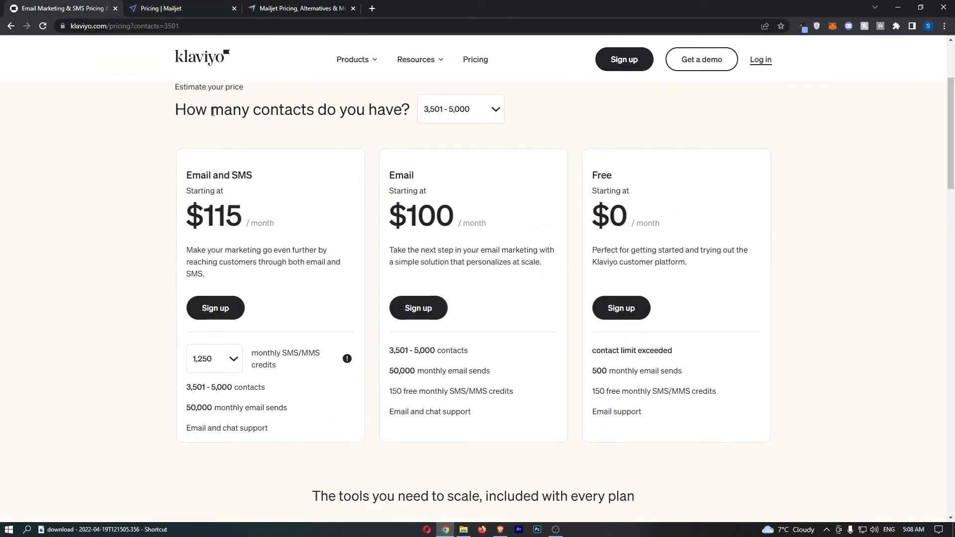
# Step: Highlight Klaviyo's contact-count question and move Mailjet's volume slider between 100,000 and 50,000 emails
pyautogui.tripleClick(293, 109)
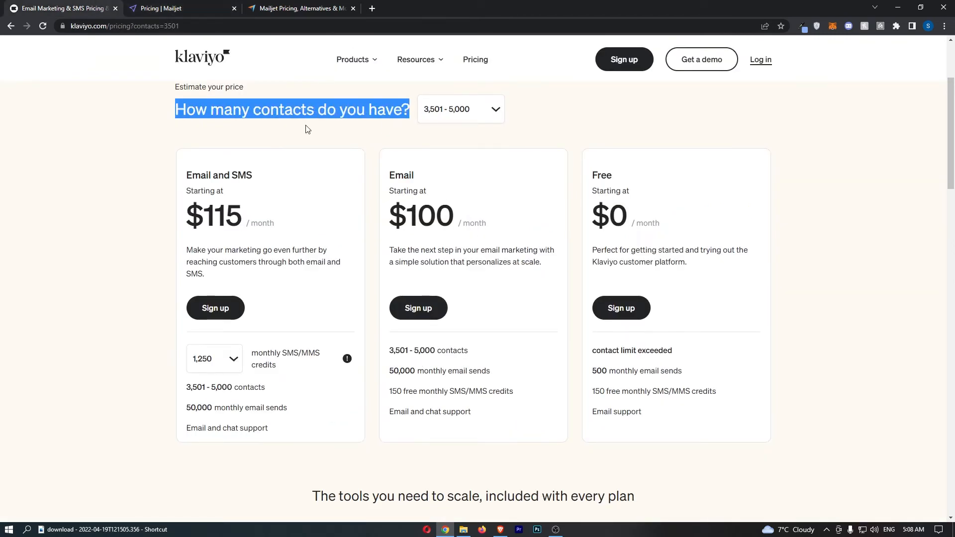
pyautogui.moveTo(389, 370); pyautogui.dragTo(481, 391)
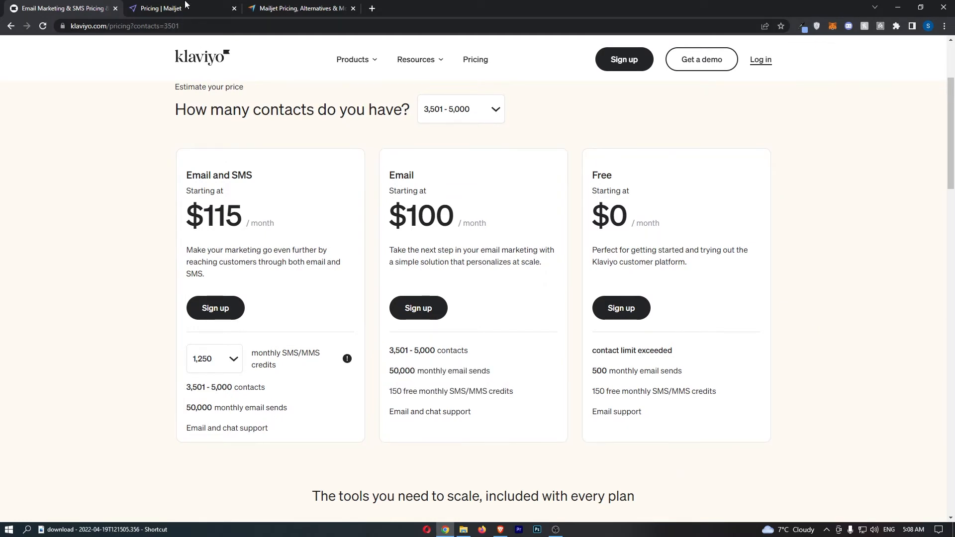
pyautogui.click(165, 7)
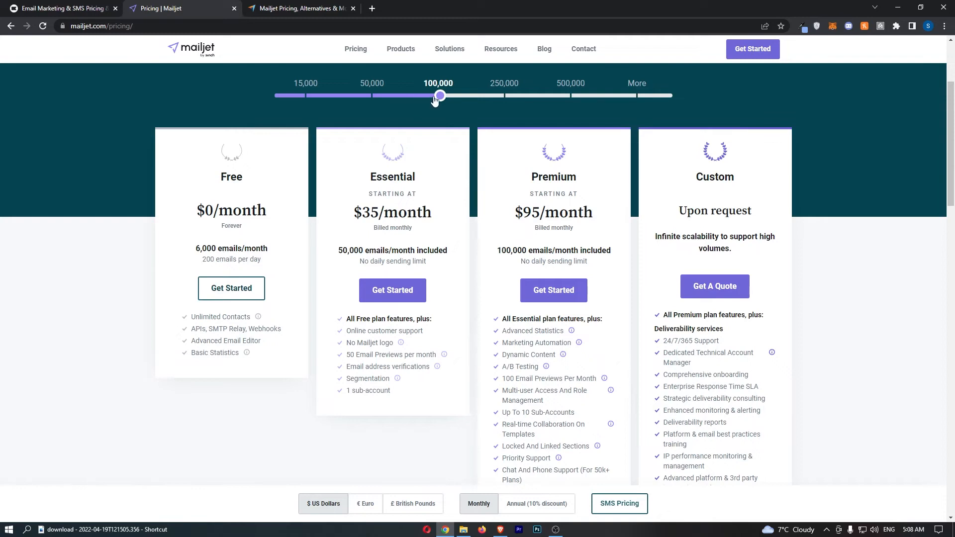
pyautogui.moveTo(440, 95); pyautogui.dragTo(374, 96)
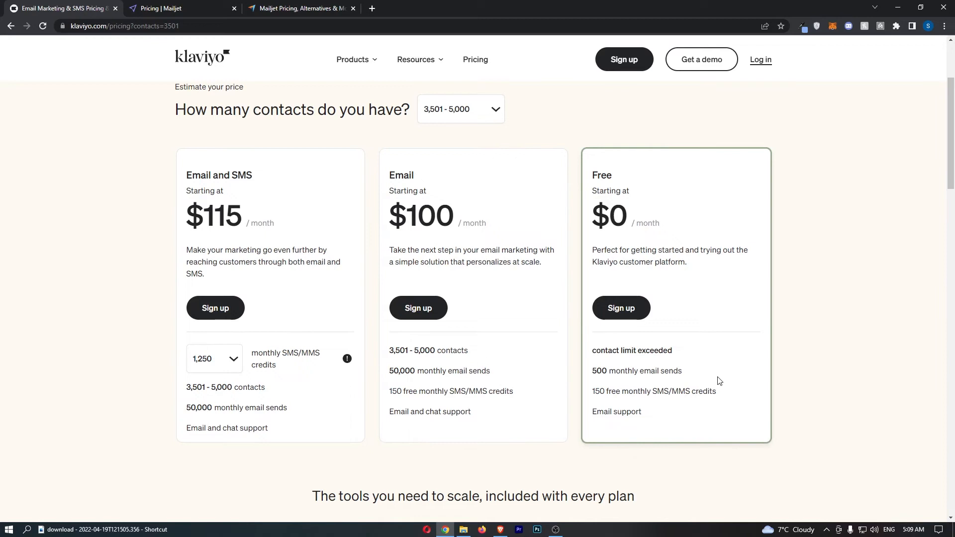
pyautogui.moveTo(855, 346)
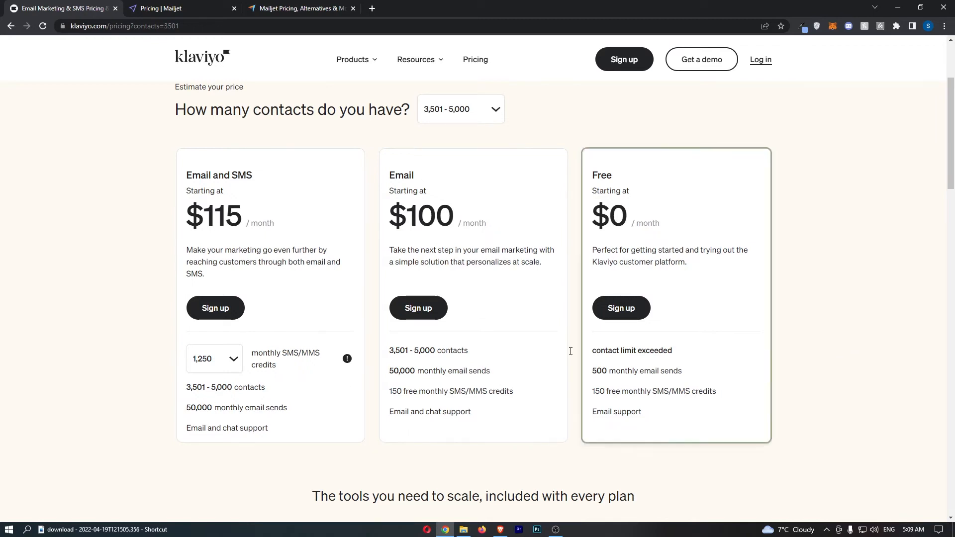
pyautogui.click(171, 8)
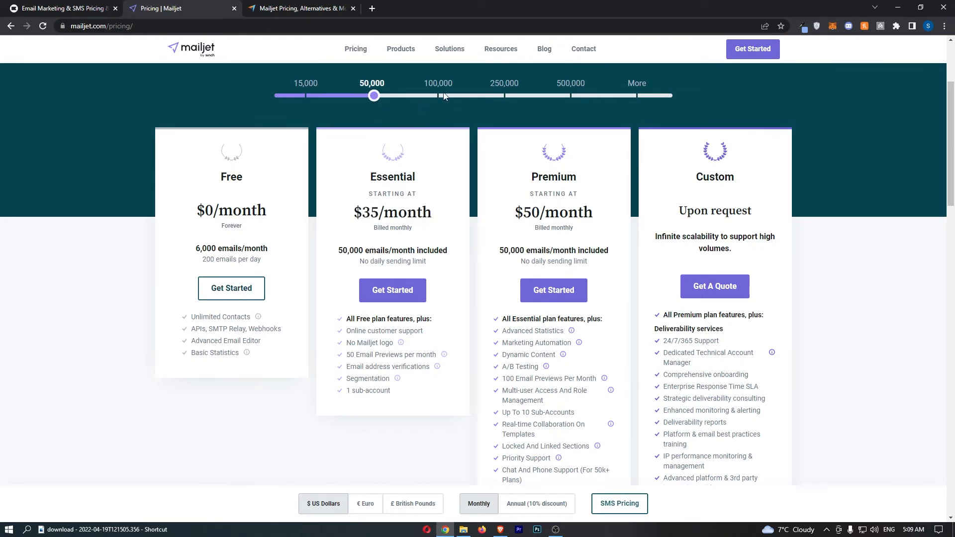
pyautogui.moveTo(374, 96); pyautogui.dragTo(439, 95)
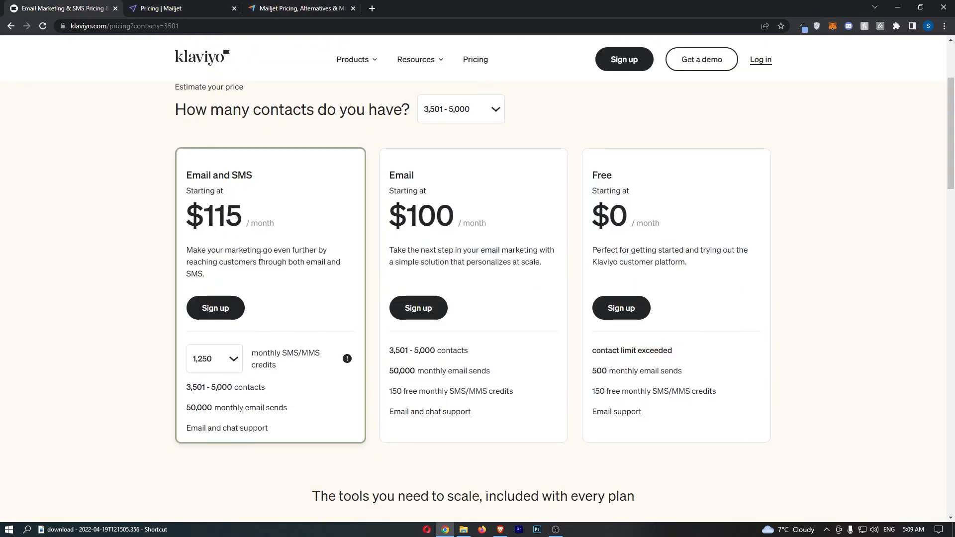
# Step: Price Klaviyo at 6,501–10,000 ($150) and 20,001–25,000 contacts ($400), checking Mailjet between
pyautogui.click(460, 110)
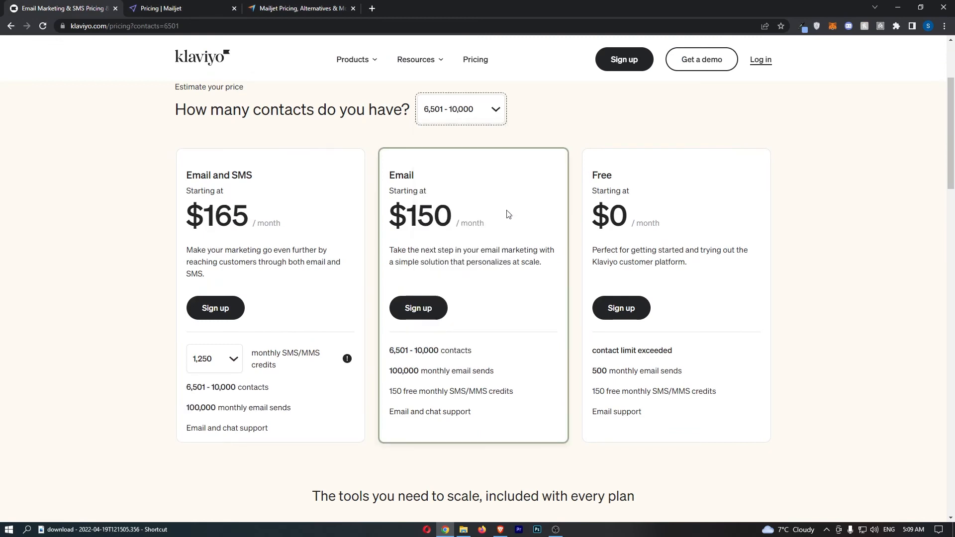
pyautogui.click(176, 8)
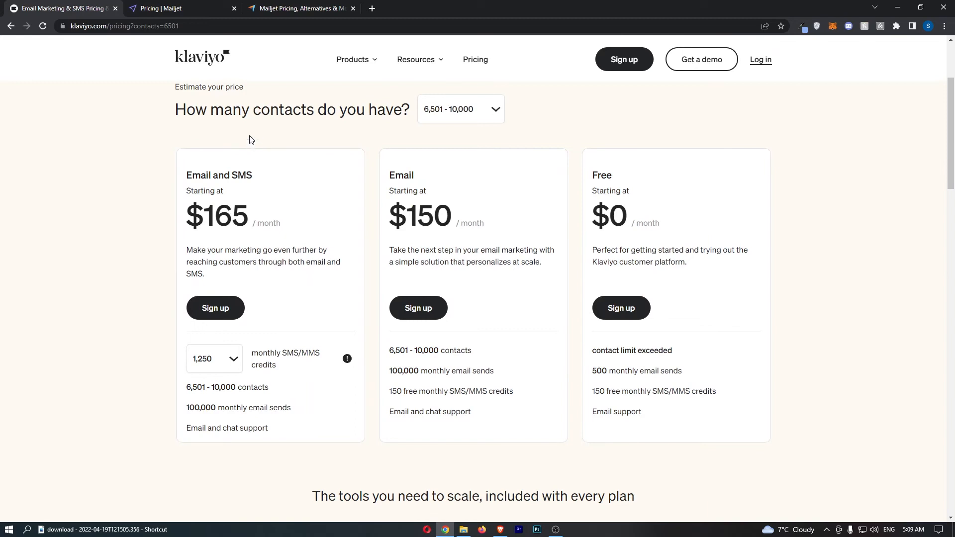
pyautogui.moveTo(305, 70)
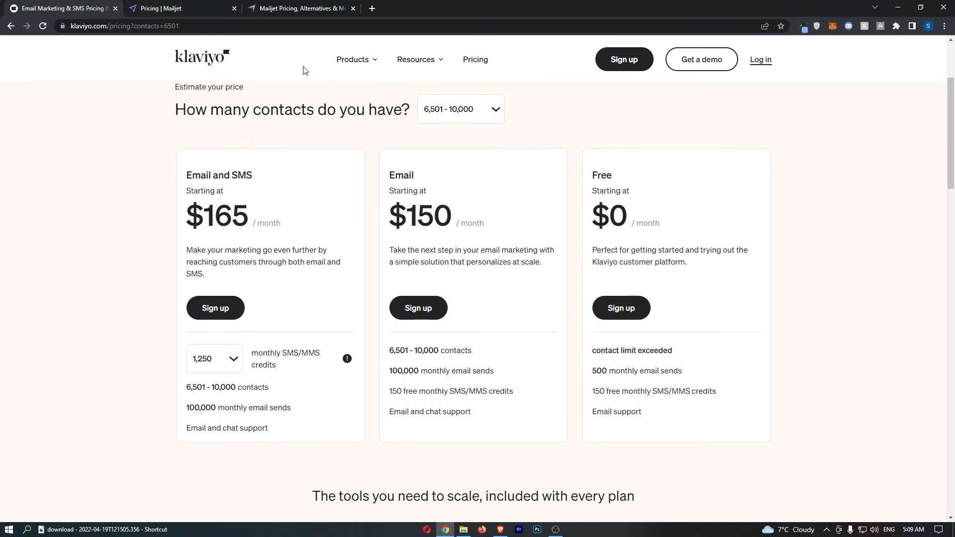
pyautogui.click(177, 8)
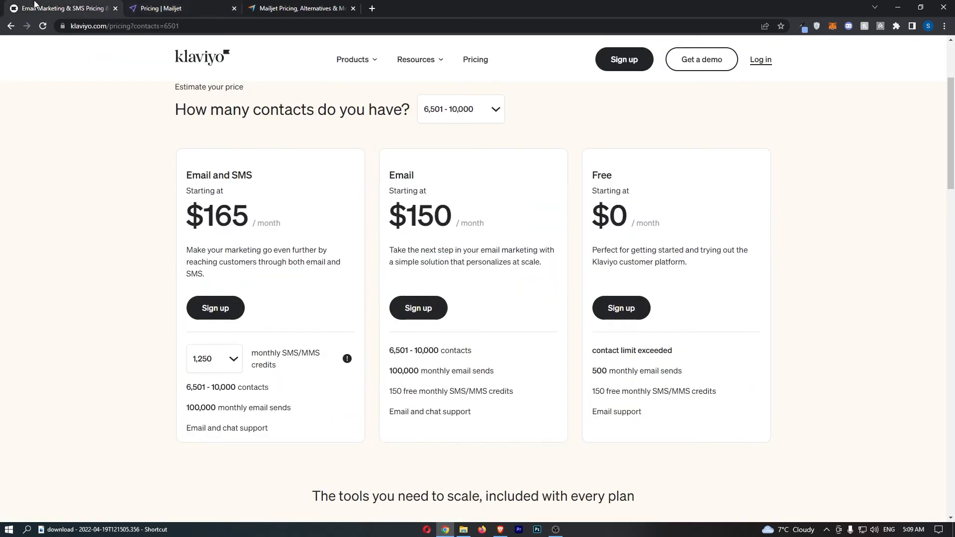
pyautogui.click(460, 109)
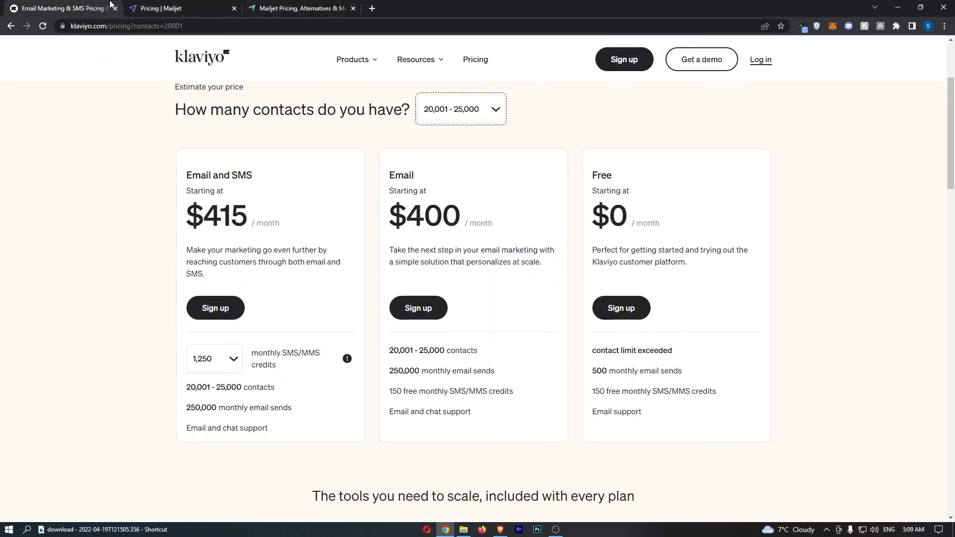
pyautogui.click(176, 8)
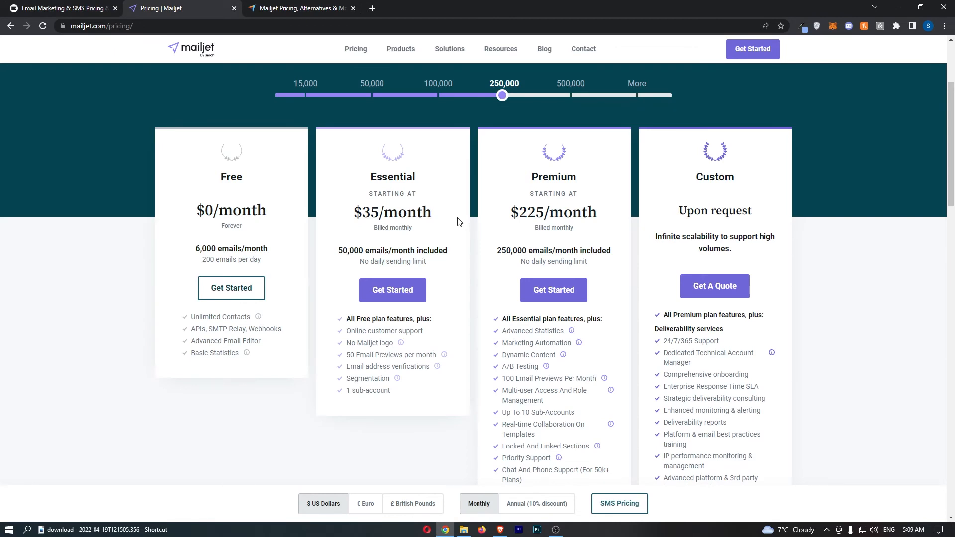
pyautogui.moveTo(201, 49)
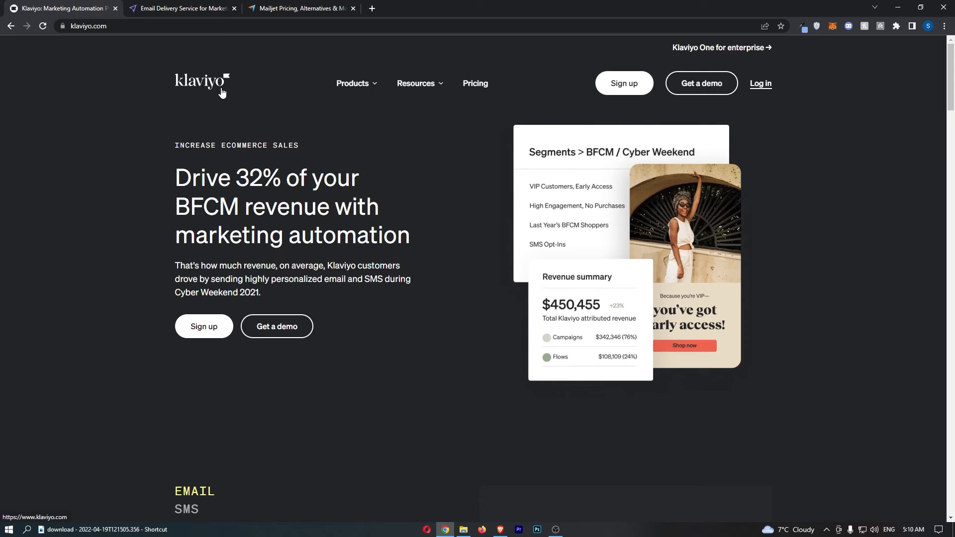
# Step: Set Mailjet's slider to 250,000 emails and highlight Klaviyo's 25,000-contact Email plan figure
pyautogui.click(475, 84)
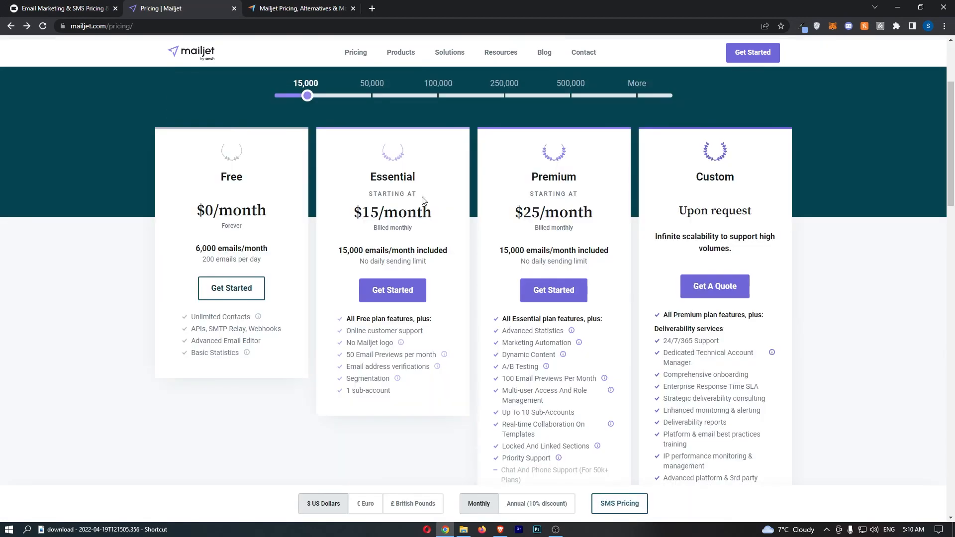
pyautogui.moveTo(307, 95); pyautogui.dragTo(502, 95)
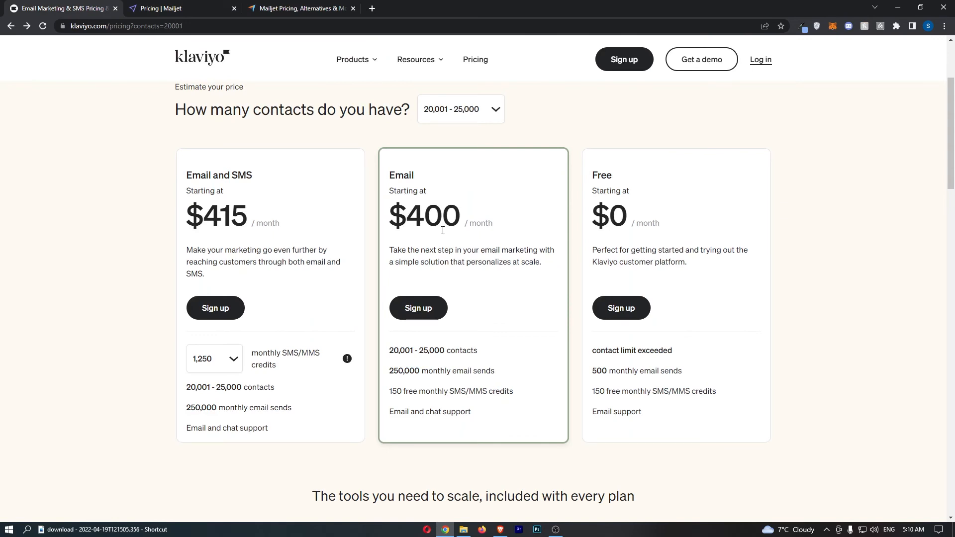
pyautogui.moveTo(419, 350); pyautogui.dragTo(480, 351)
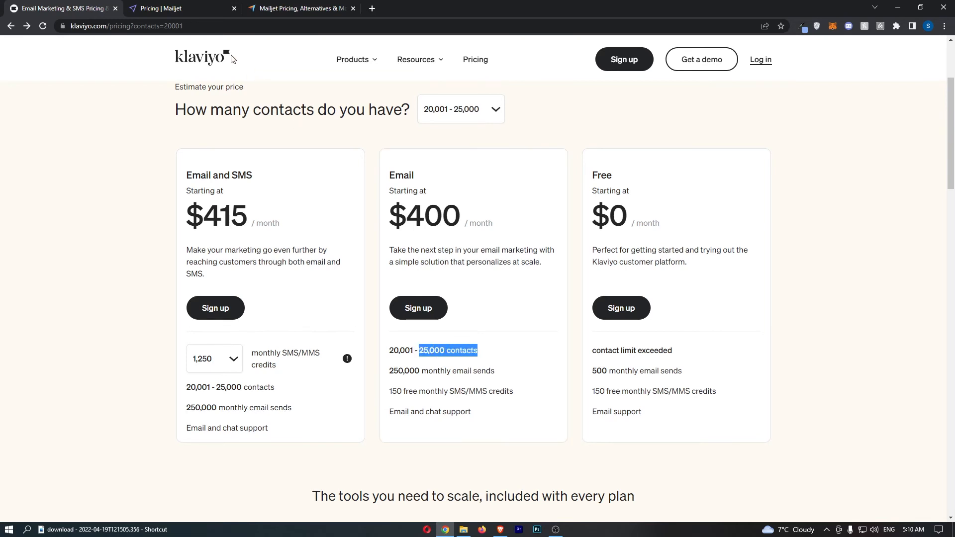
pyautogui.click(201, 57)
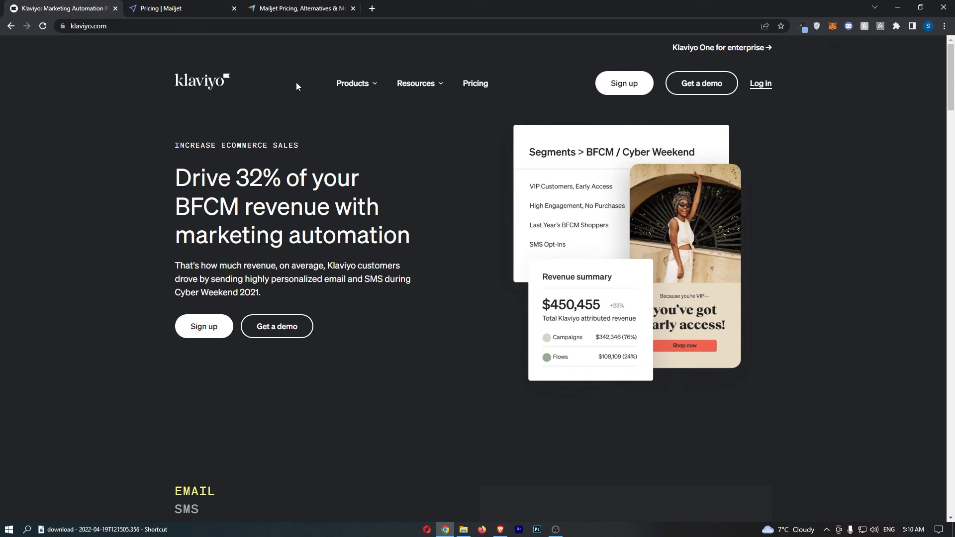
pyautogui.click(176, 8)
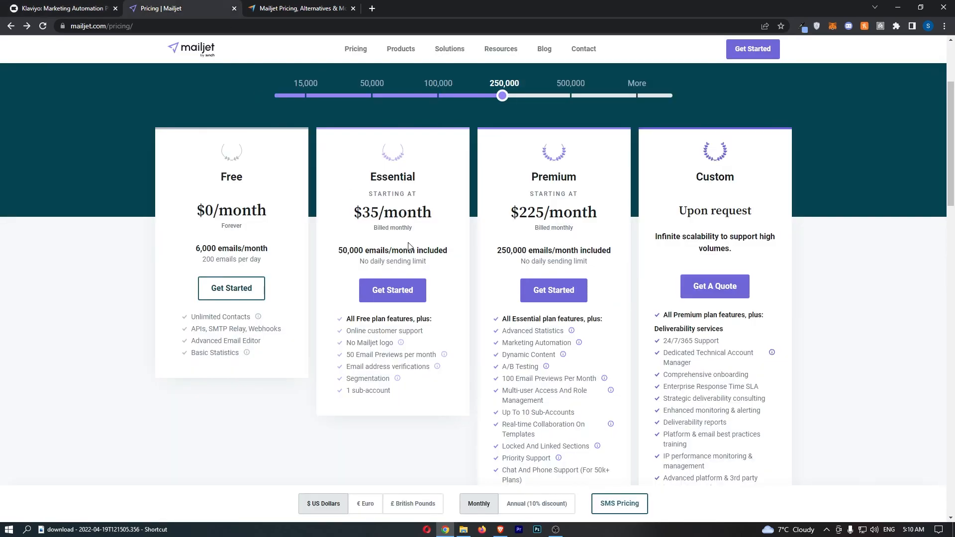
# Step: Open Mailjet's 'Create and send beautiful emails' homepage, glance at Klaviyo's homepage, then return
pyautogui.click(191, 48)
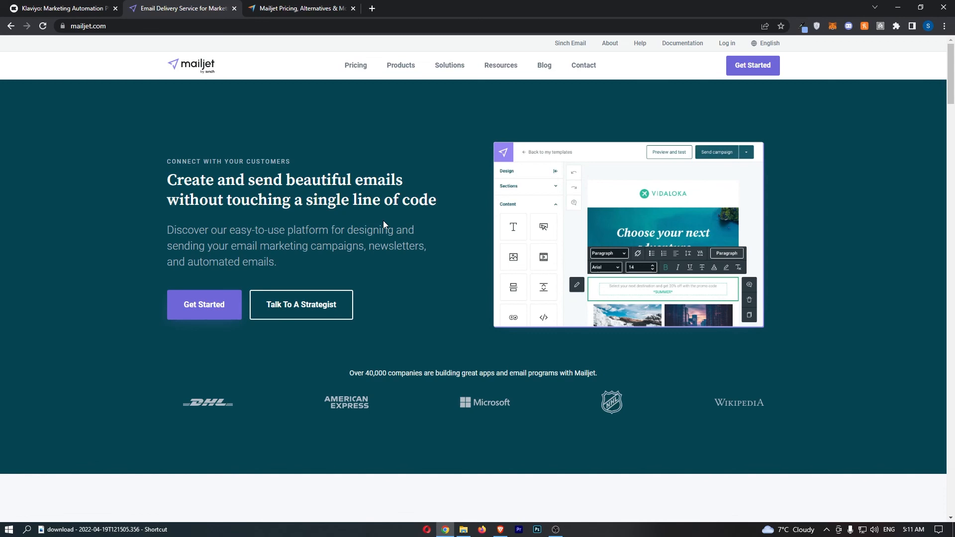
pyautogui.click(60, 8)
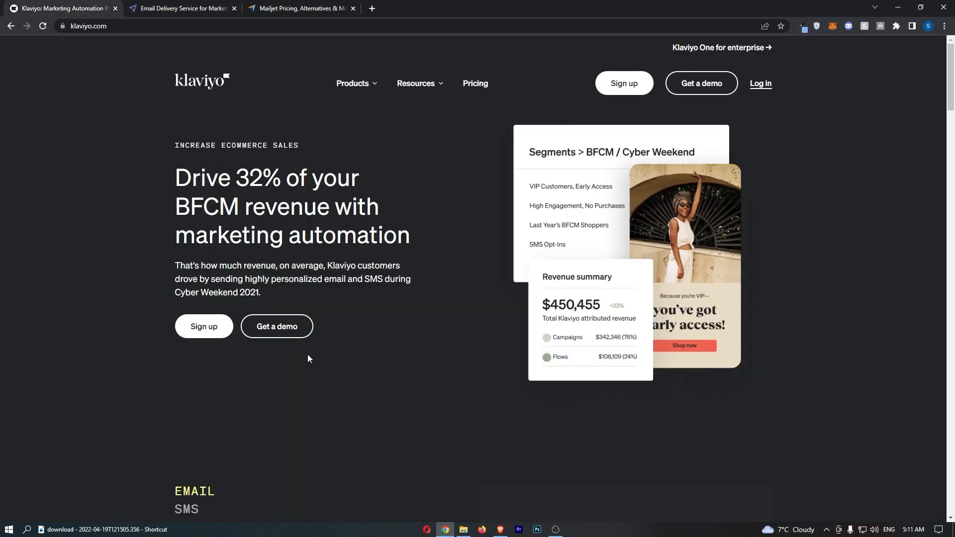
pyautogui.click(179, 8)
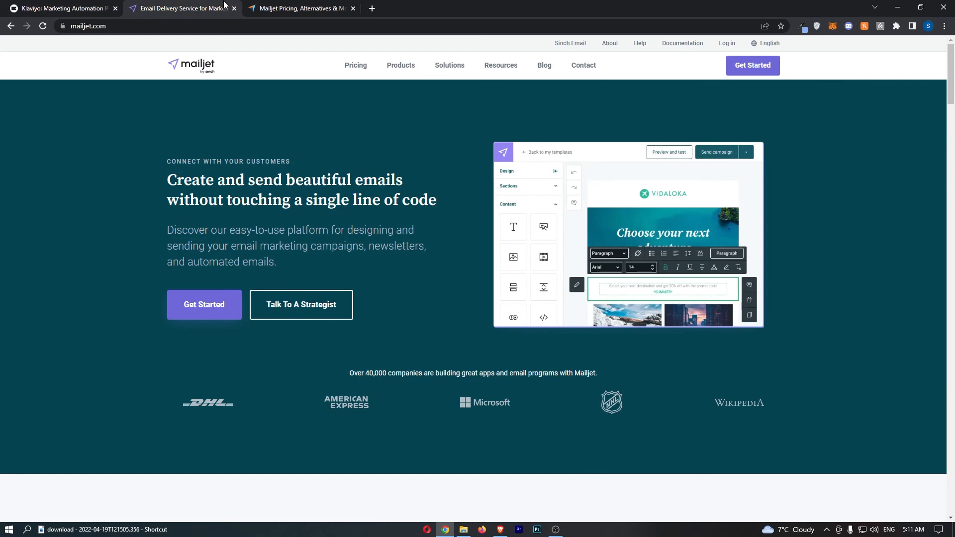